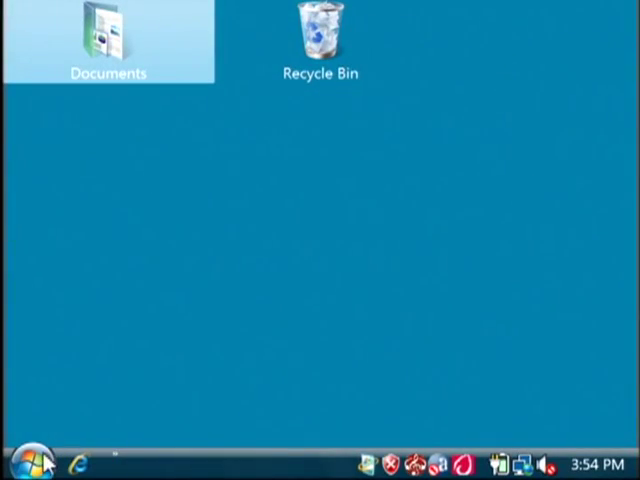
Step: Launch Microsoft Office Excel 2007 from Start > All Programs > Microsoft Office
click(20, 460)
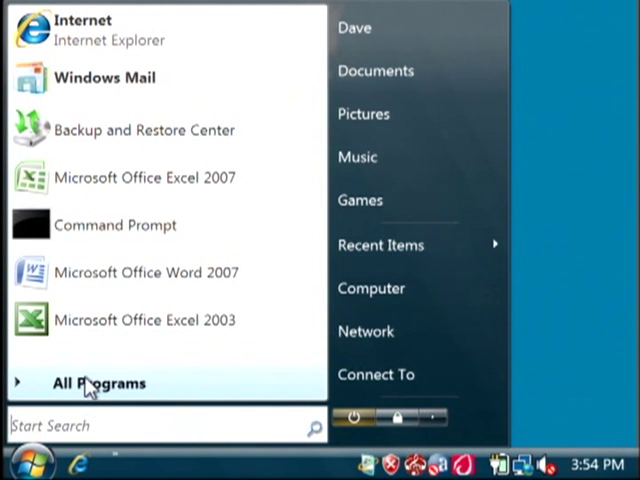
click(100, 382)
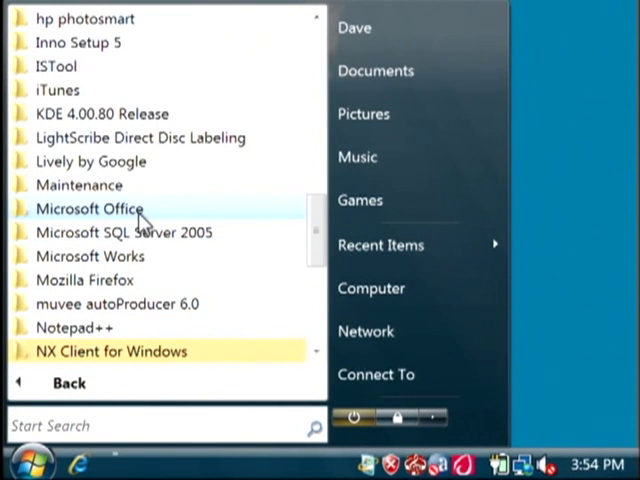
click(88, 208)
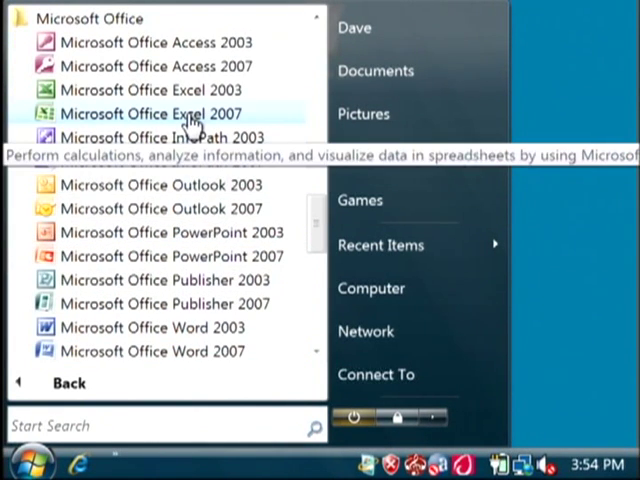
click(150, 112)
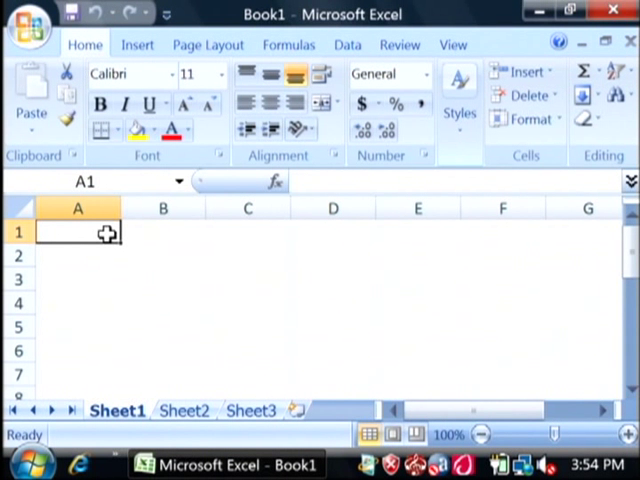
Step: Enter 'This is my test data.' into cell A1 of Book1 and commit it
click(162, 256)
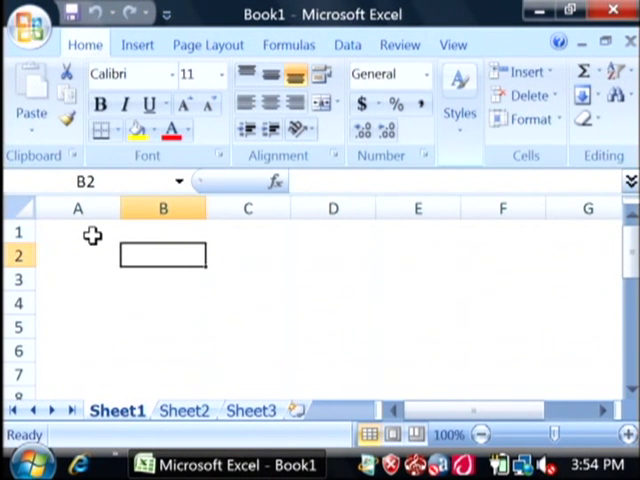
click(76, 232)
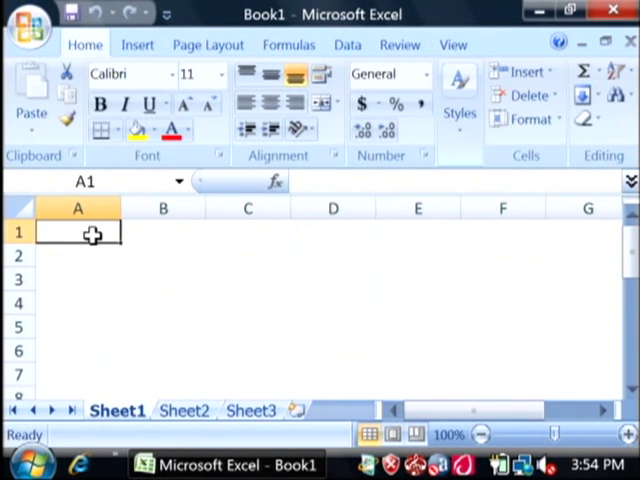
text(This is)
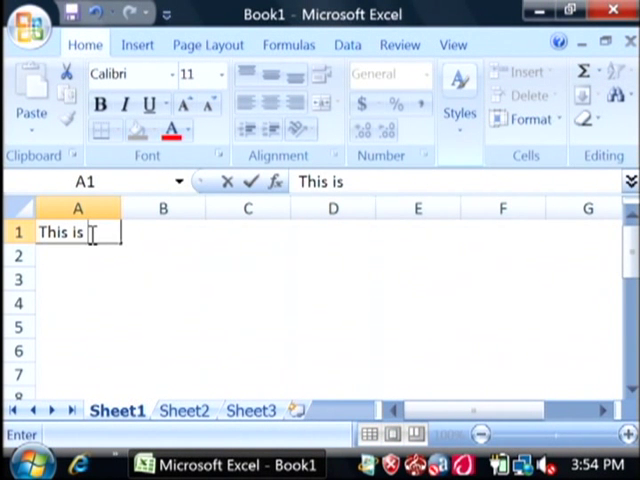
text(my test data.)
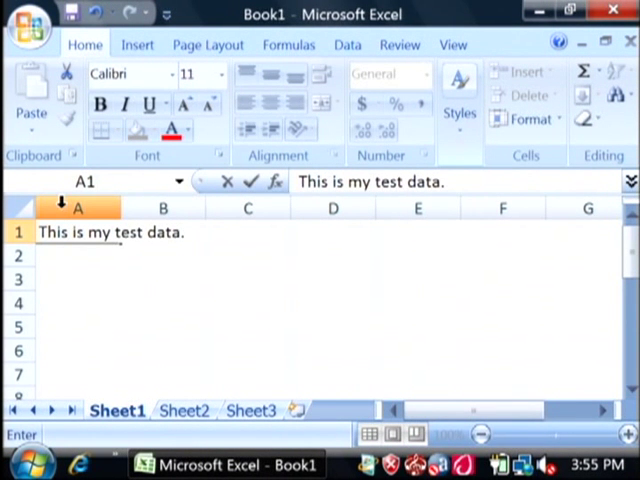
click(16, 232)
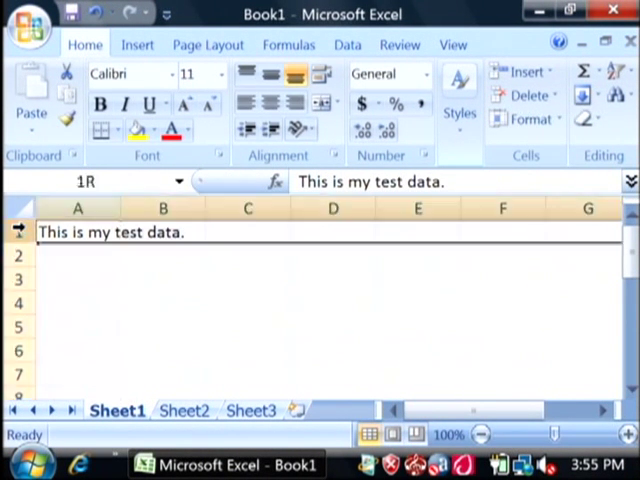
click(76, 232)
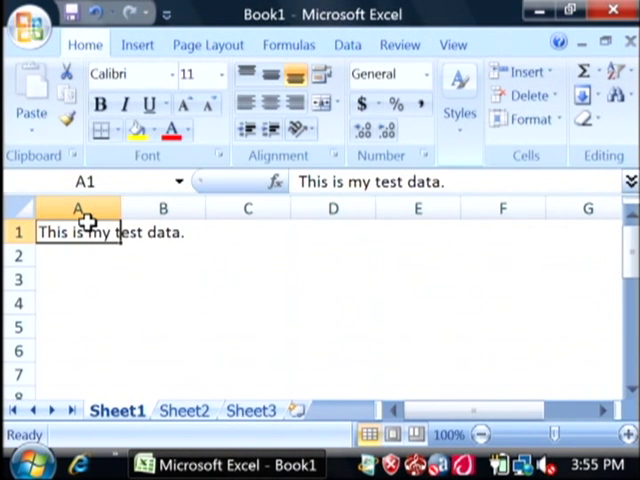
click(28, 22)
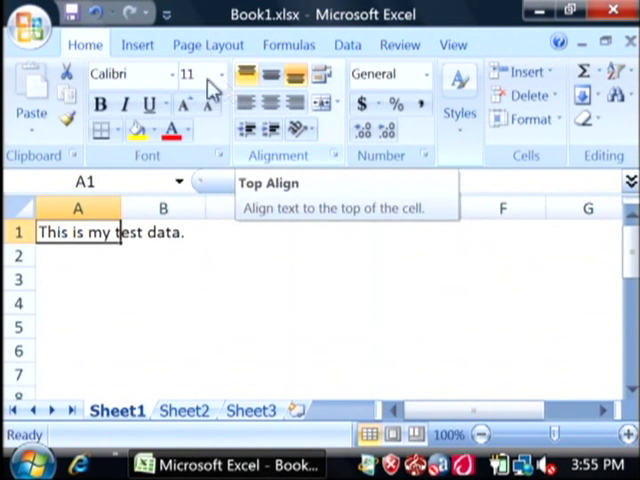
Step: Bring up the Office menu with its file commands and recent documents after saving Book1.xlsx
click(28, 28)
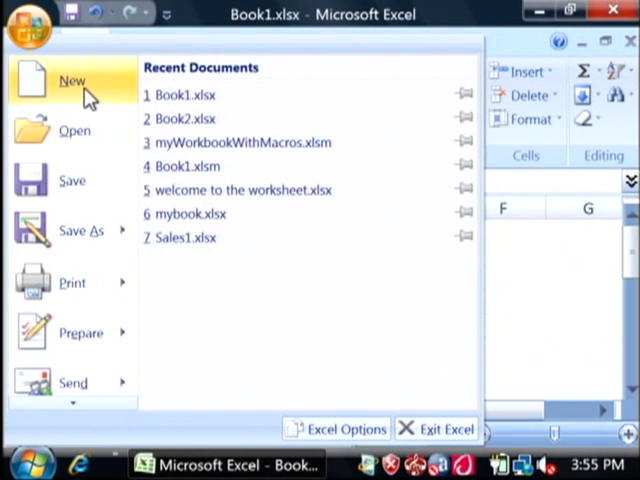
Step: Create a new blank workbook, Book2, from the New Workbook dialog
click(72, 80)
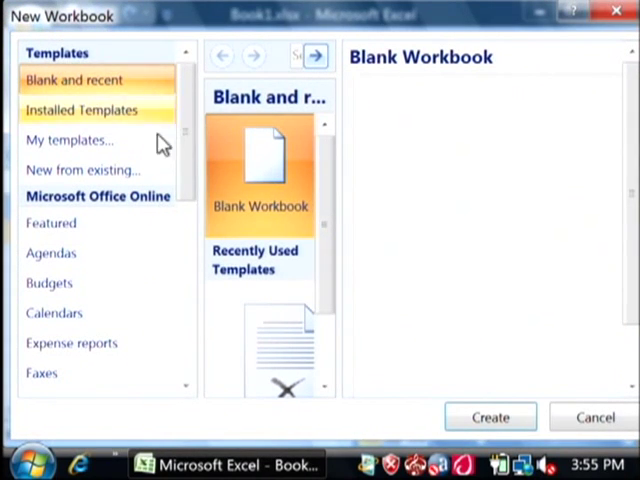
click(490, 416)
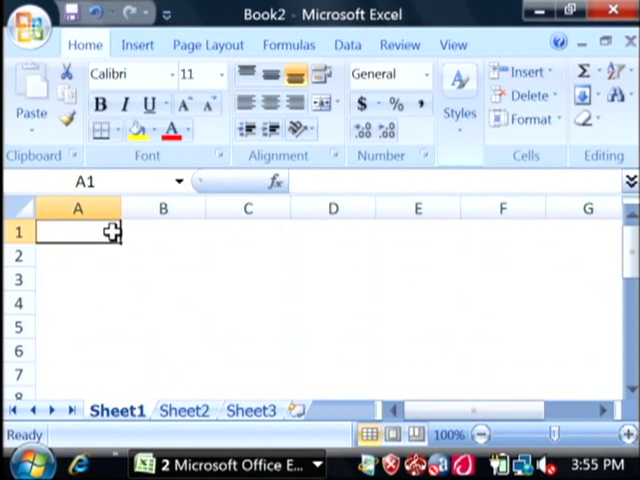
click(248, 256)
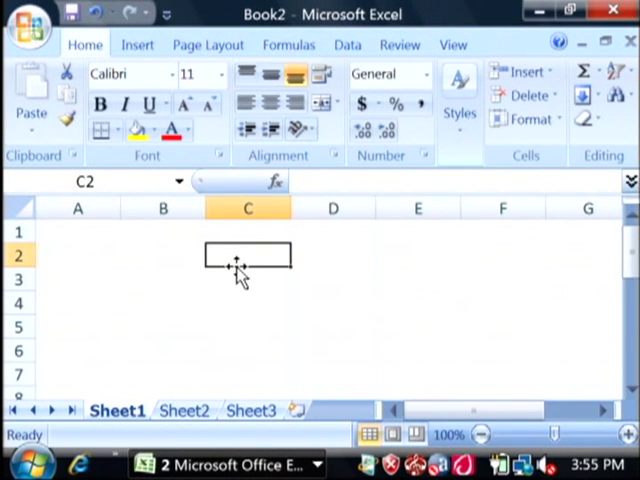
Step: Begin a formula =[Book1.xlsx in Book2 cell C3, triggering Excel's formula error
click(248, 280)
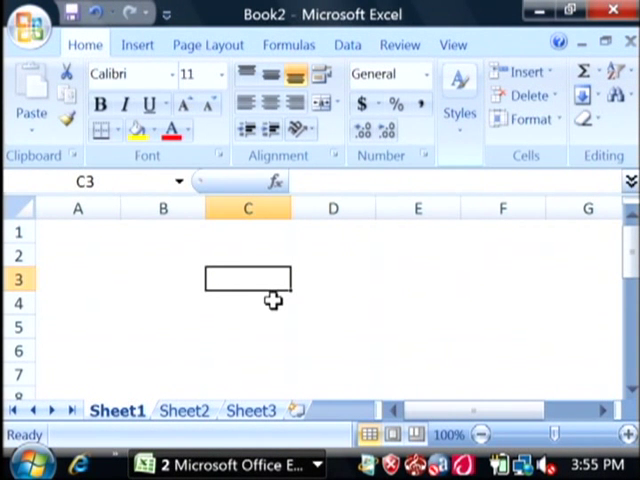
text(=)
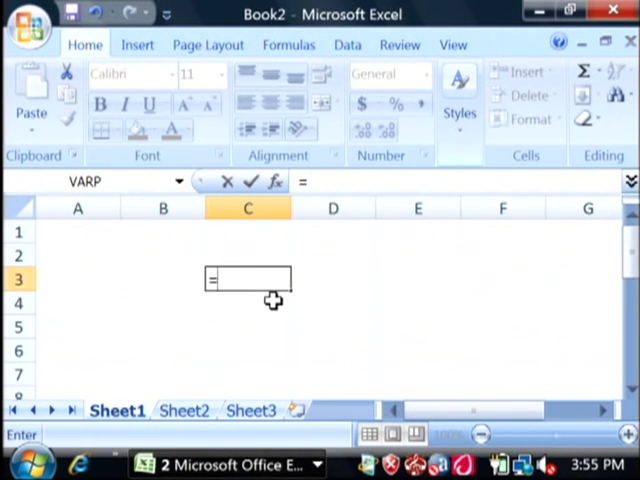
text({)
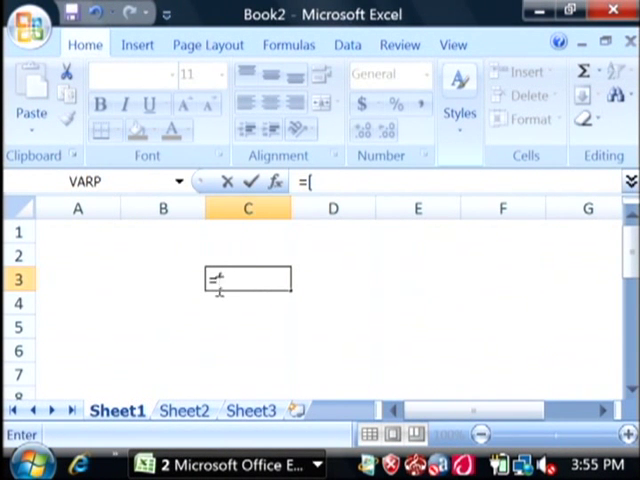
mouse_move(228, 284)
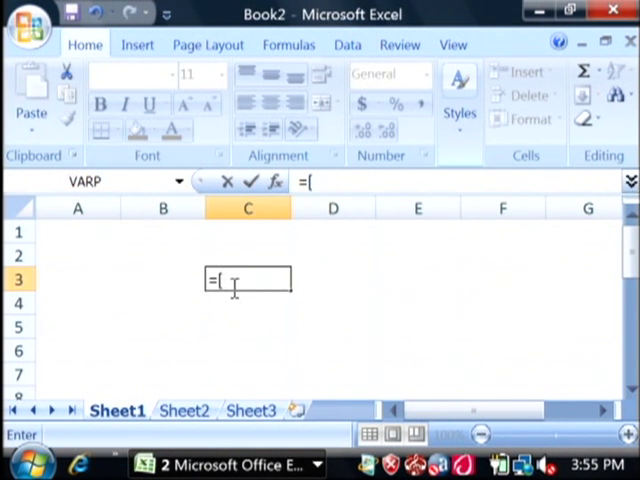
text(Book1)
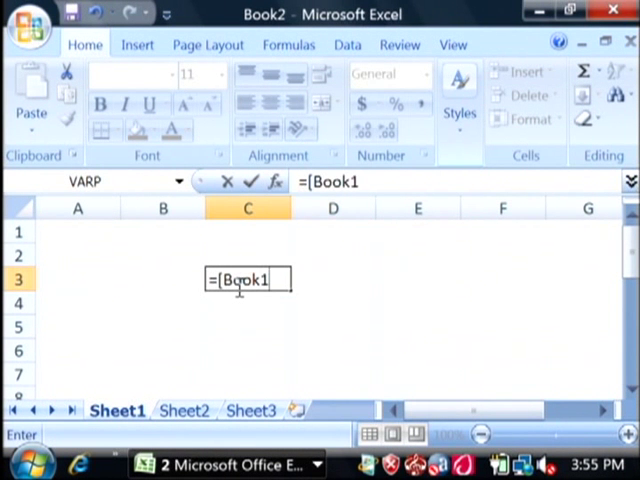
text(.)
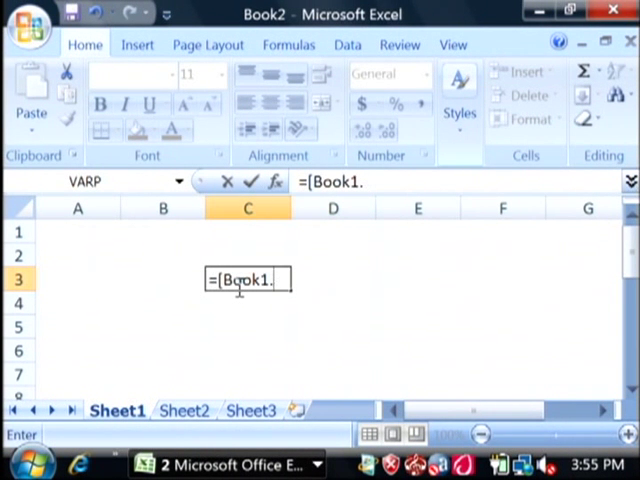
text(xlsx)
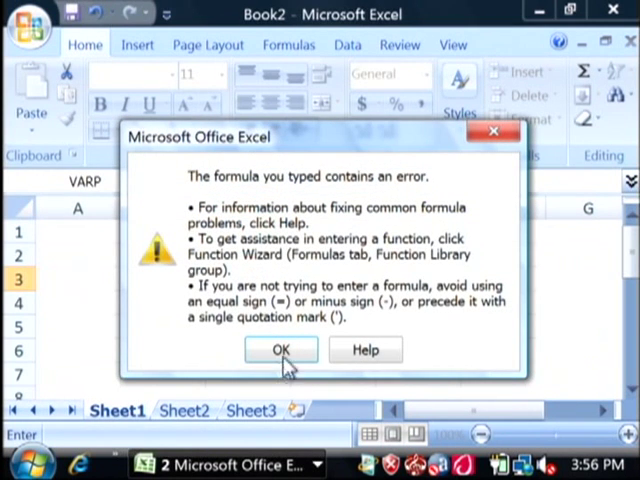
Step: Dismiss the error and complete the C3 reference as Sheet1!A$1 of Book1.xlsx
click(280, 348)
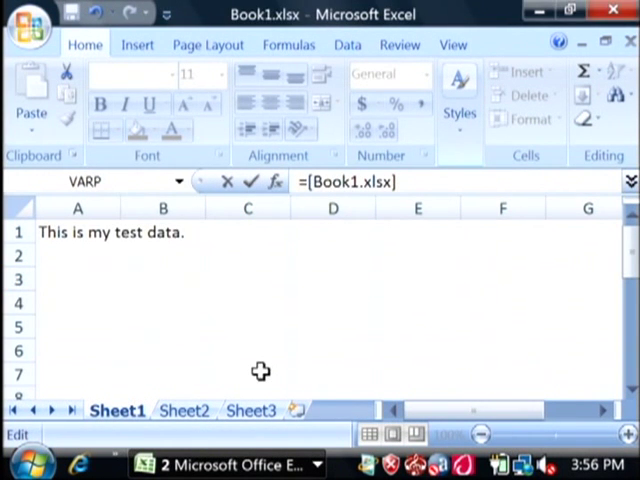
mouse_move(124, 430)
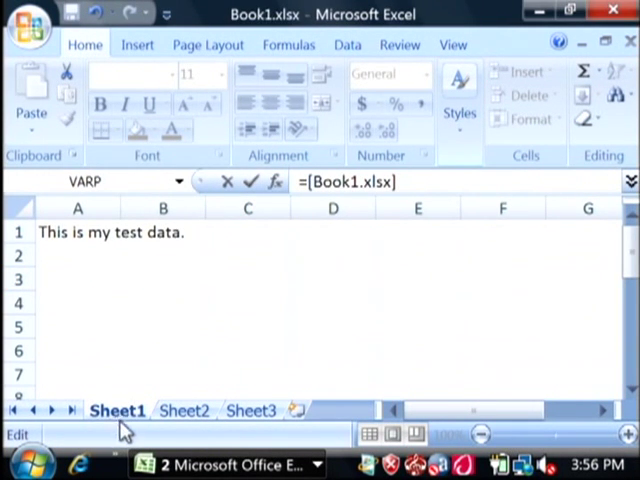
mouse_move(208, 452)
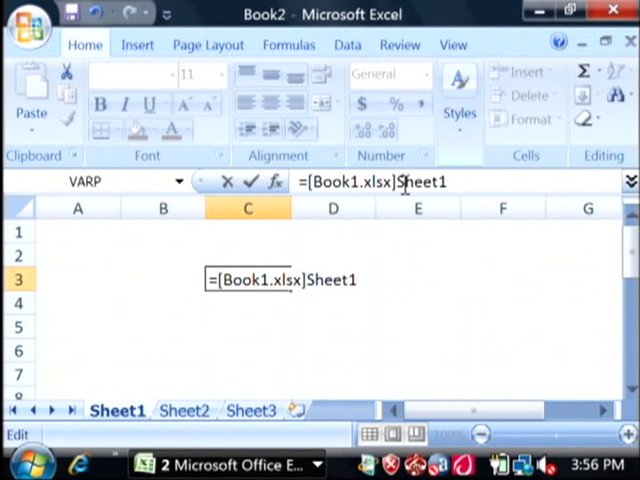
text(!)
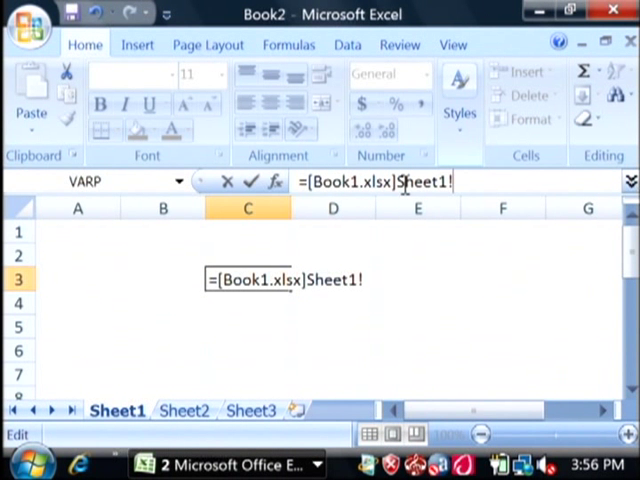
text(A)
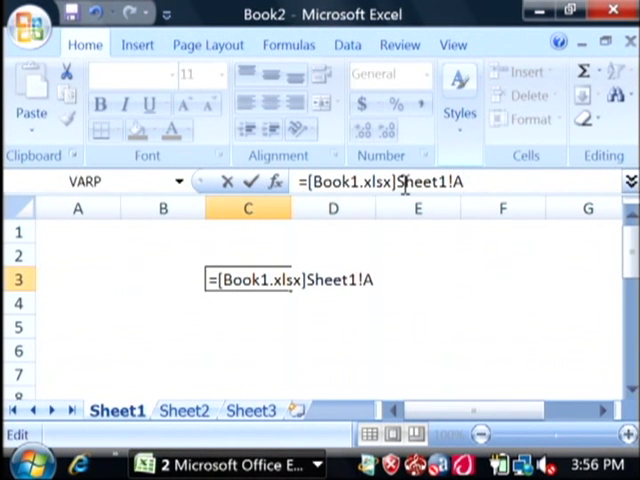
text($)
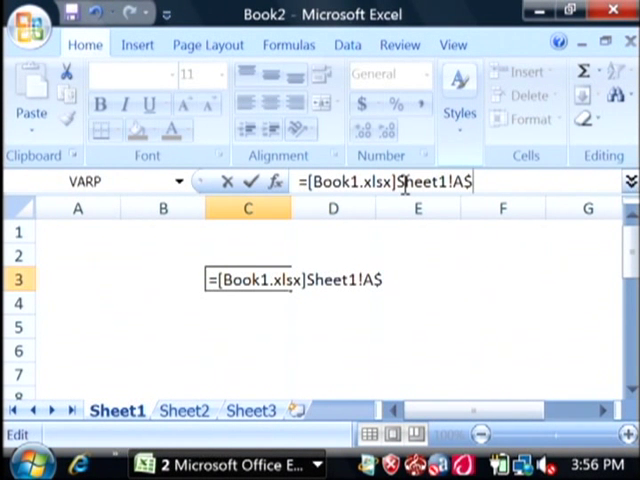
text(1)
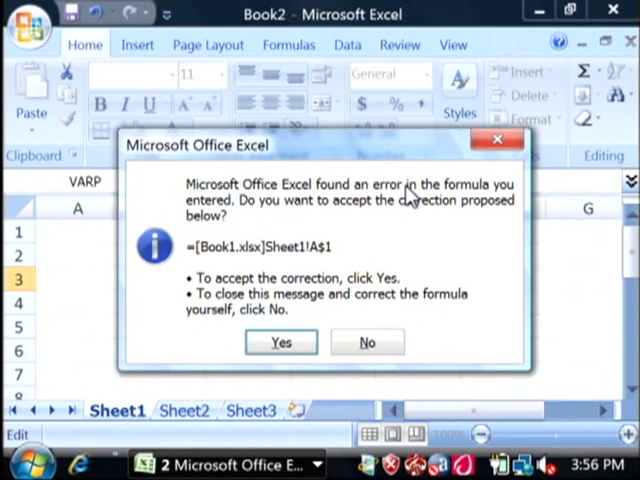
Step: Accept Excel's correction so C3 shows =[Book1.xlsx]Sheet1!A$1 returning 'This is my test data.'
click(368, 342)
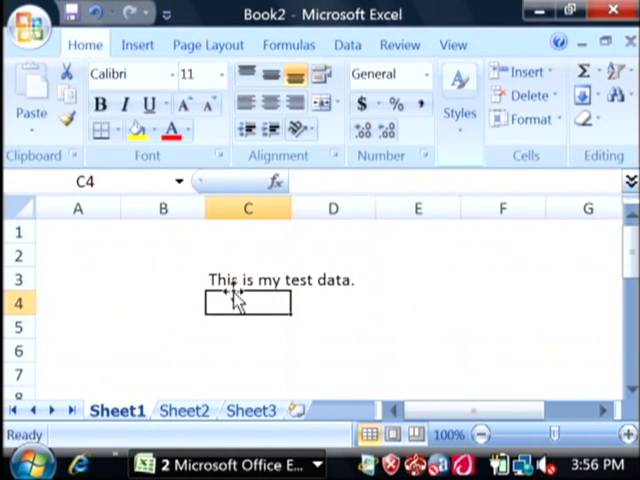
click(248, 280)
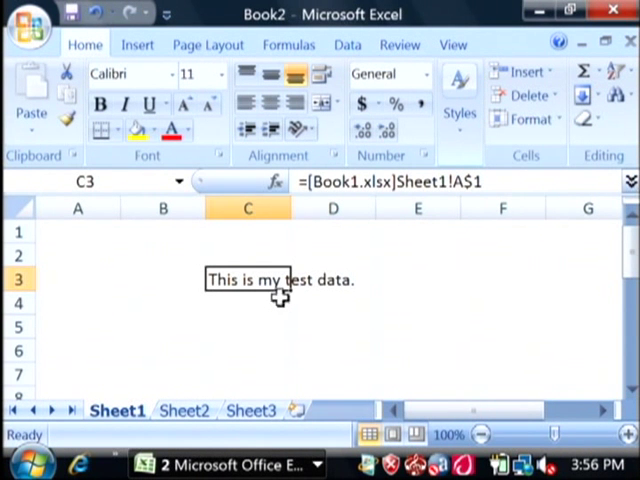
mouse_move(258, 300)
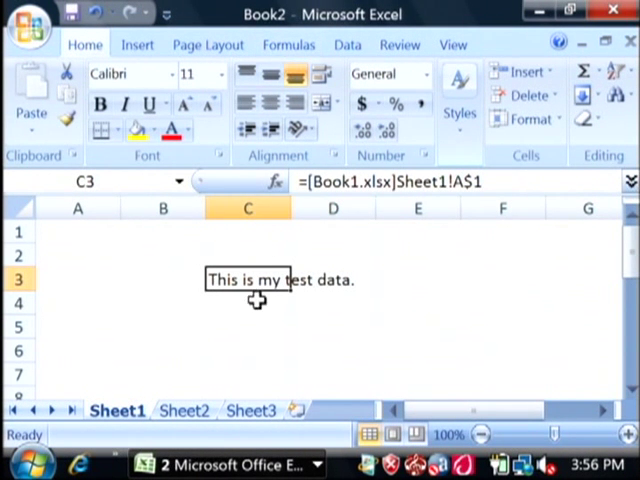